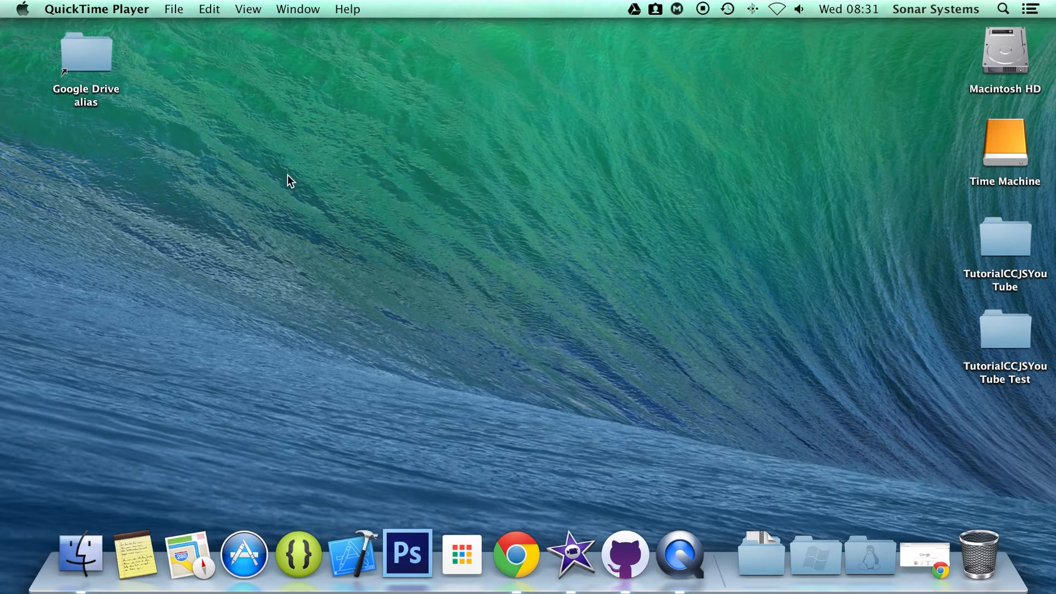
mouse_move(1043, 417)
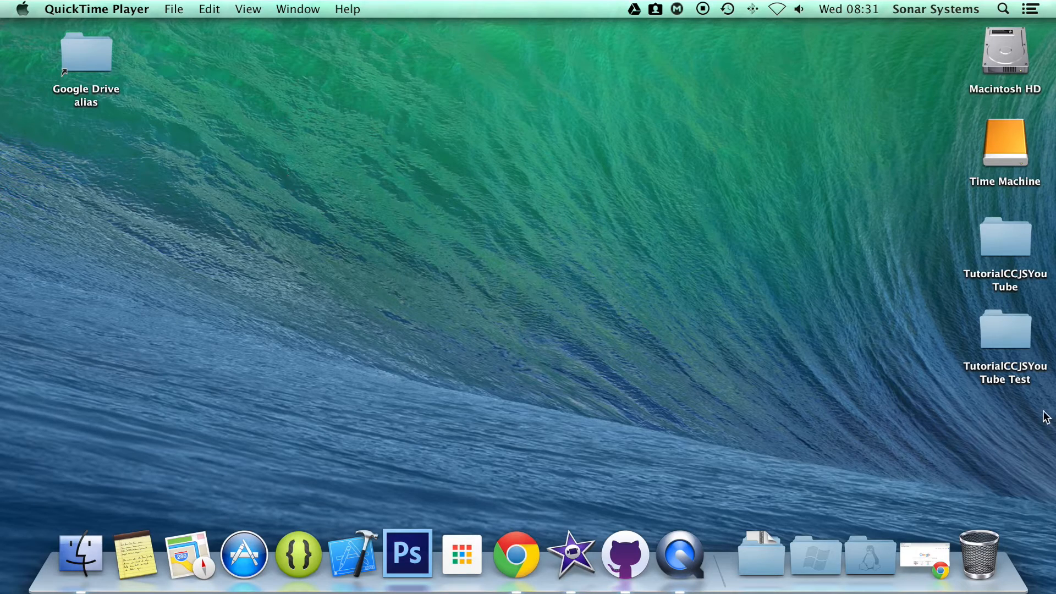
Open the TutorialCCJSYouTube project folder and browse into src, showing app.js and resource.js.
double_click(1004, 330)
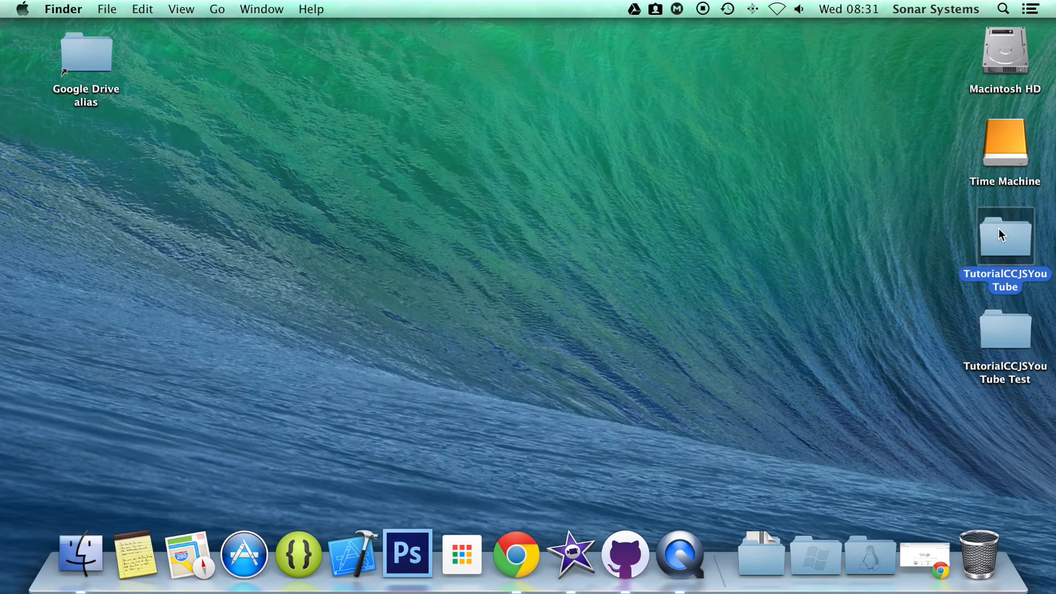
double_click(1004, 235)
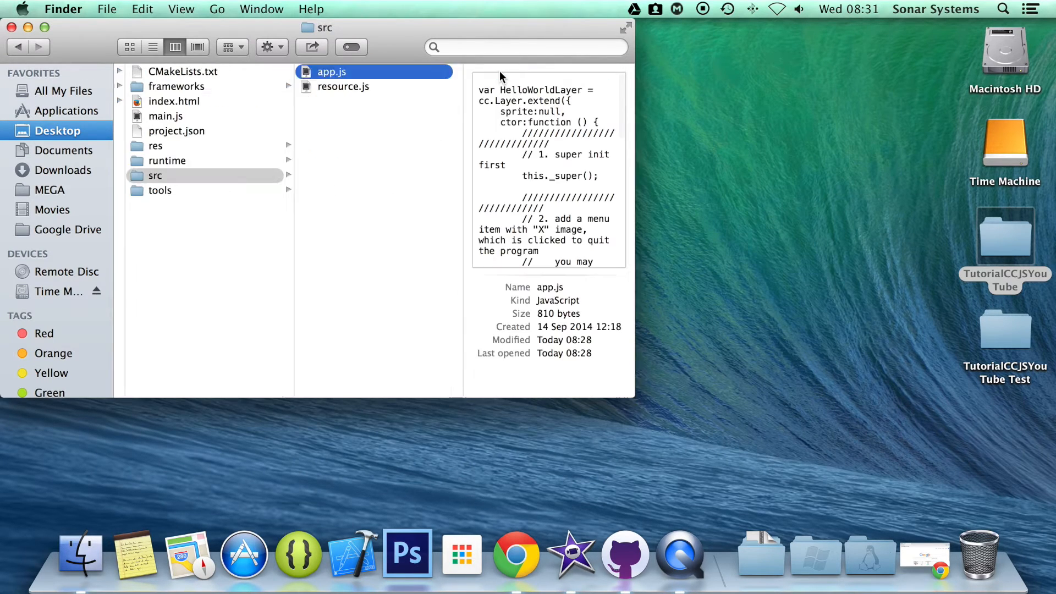
Open app.js and add 'var sprite_action = cc.FadeOut.create(2);' below the sprite setup.
double_click(331, 71)
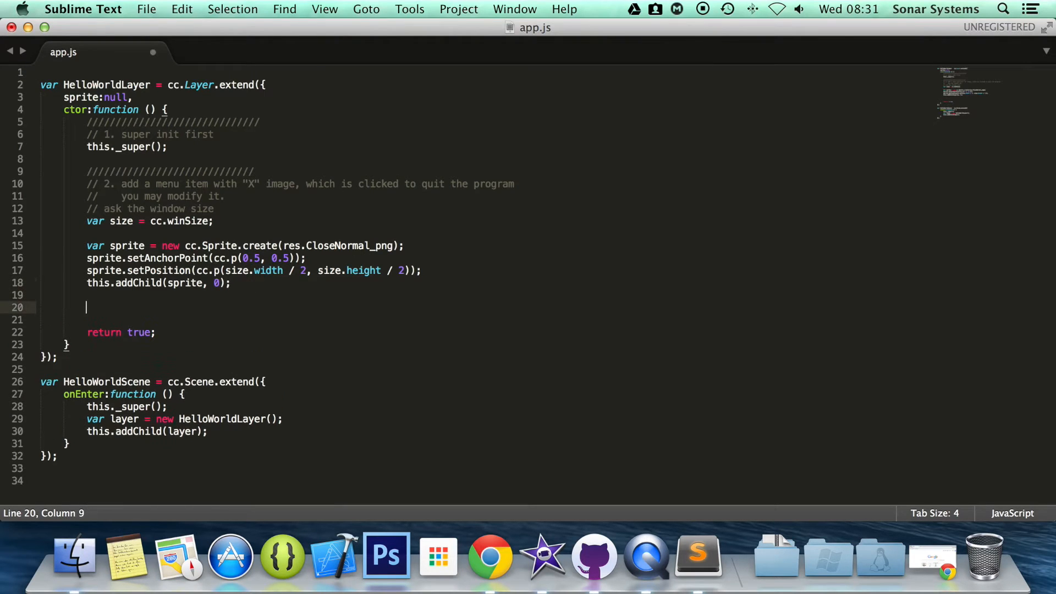
text(var sprite)
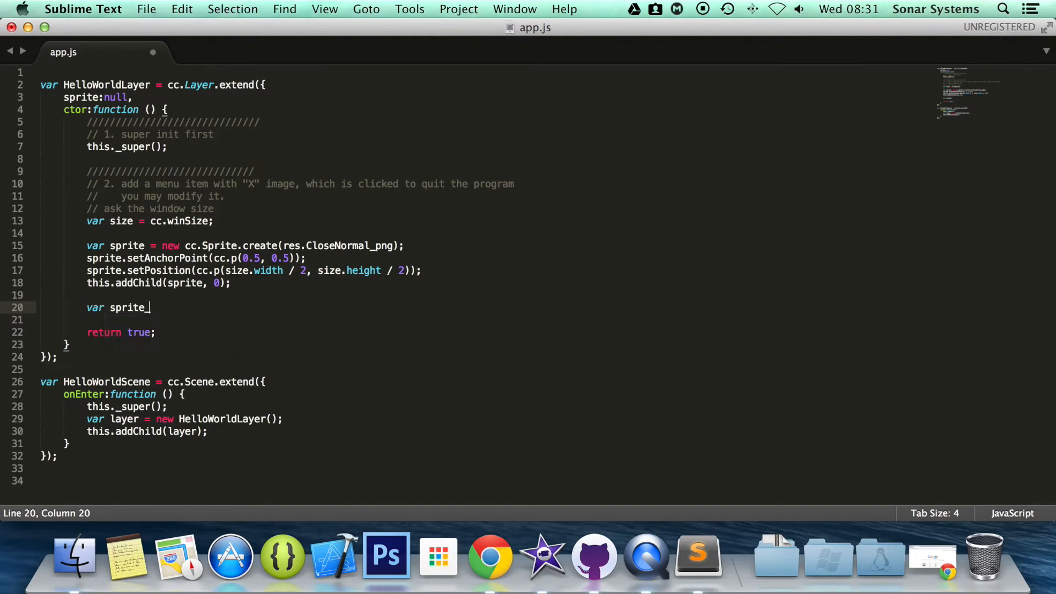
text(_action =)
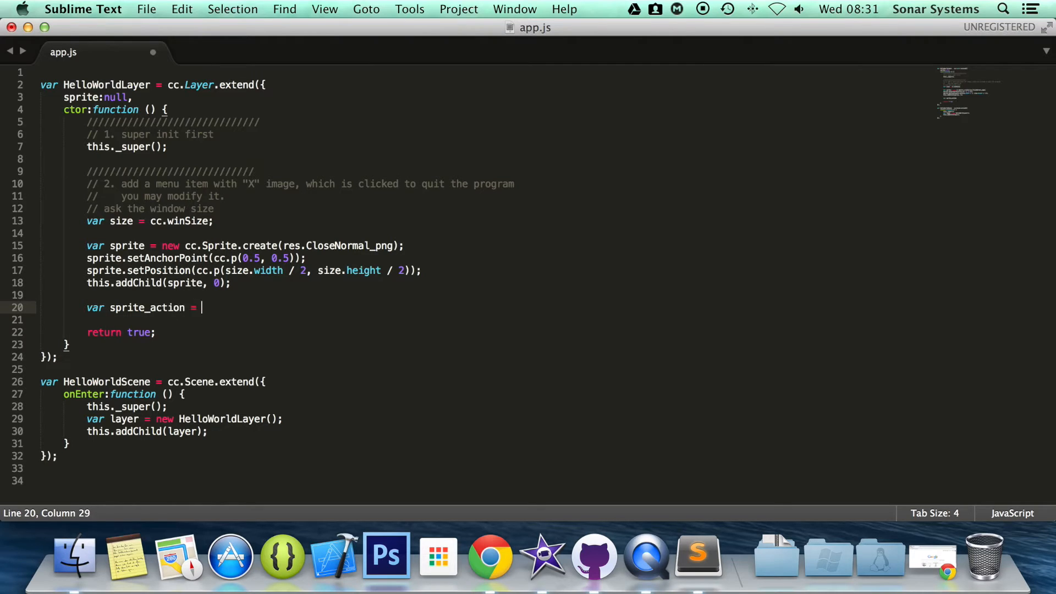
text(cc.Fade)
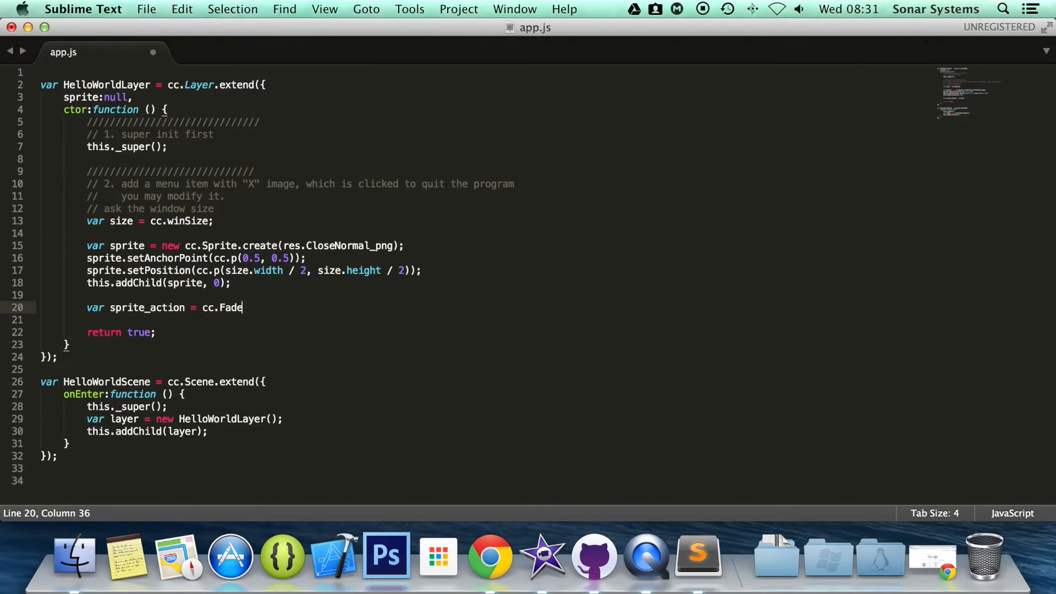
text(Out())
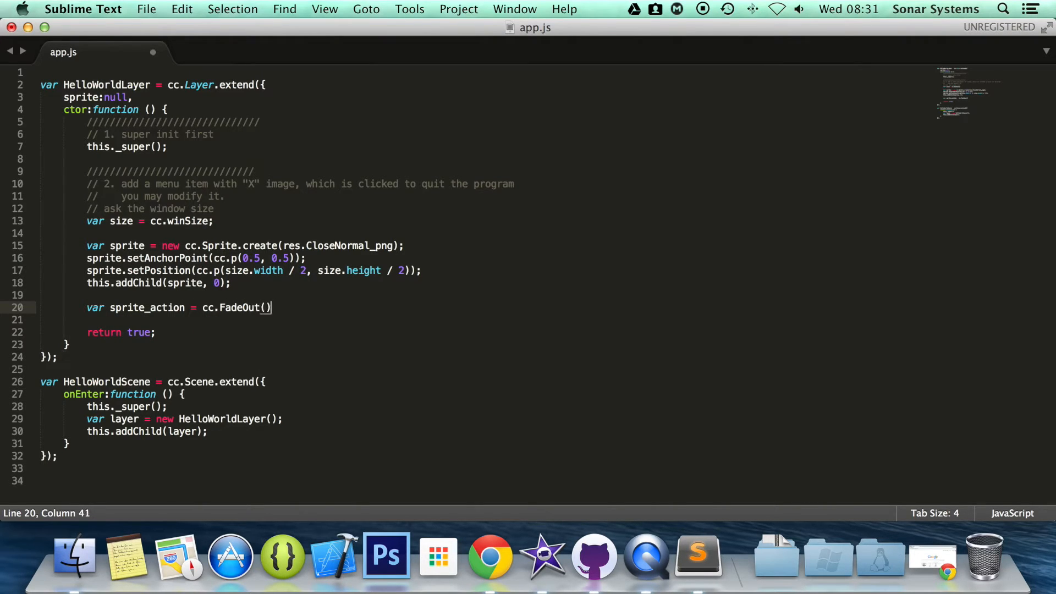
text(;)
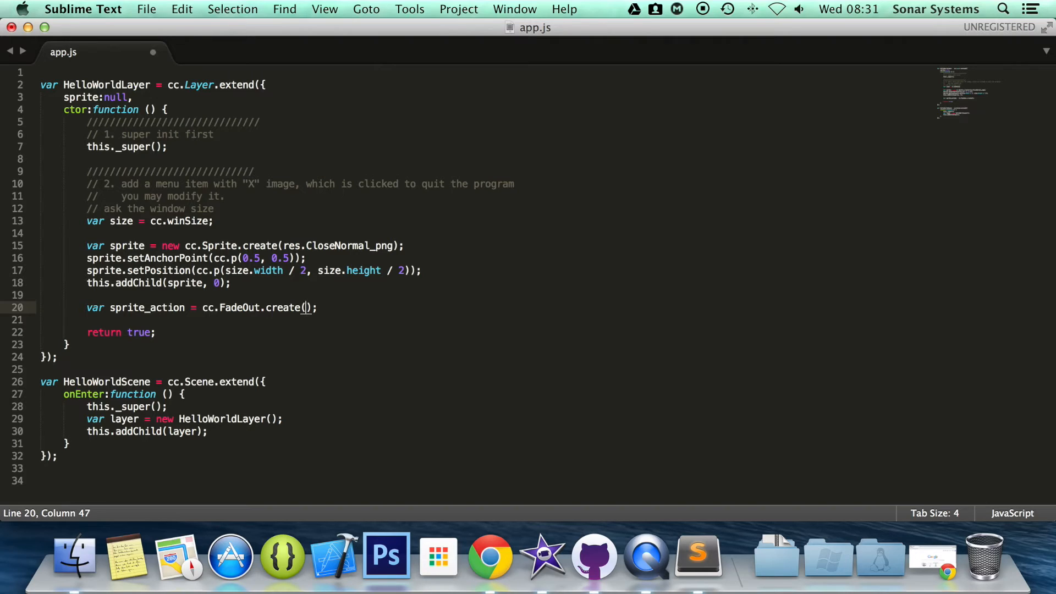
text(2)
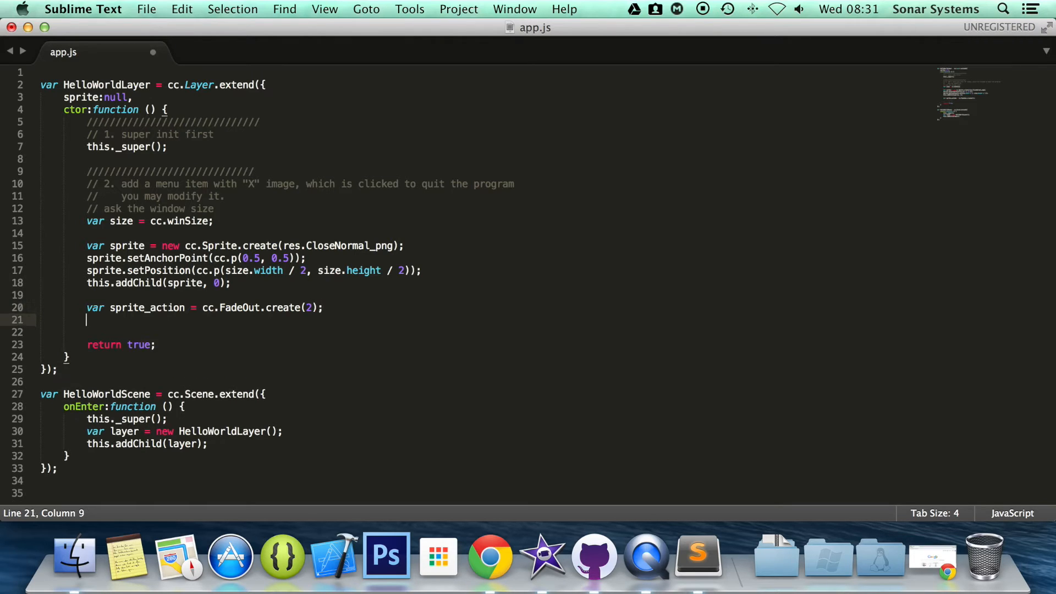
Add 'sprite.runAction();' after the sprite_action line and save app.js.
text(spritel)
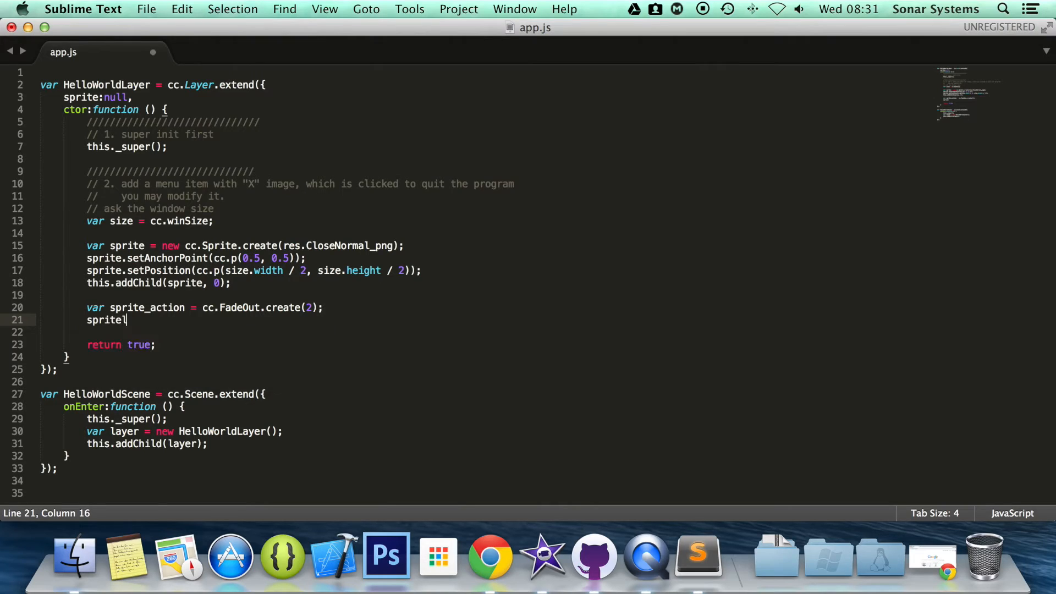
key(backspace)
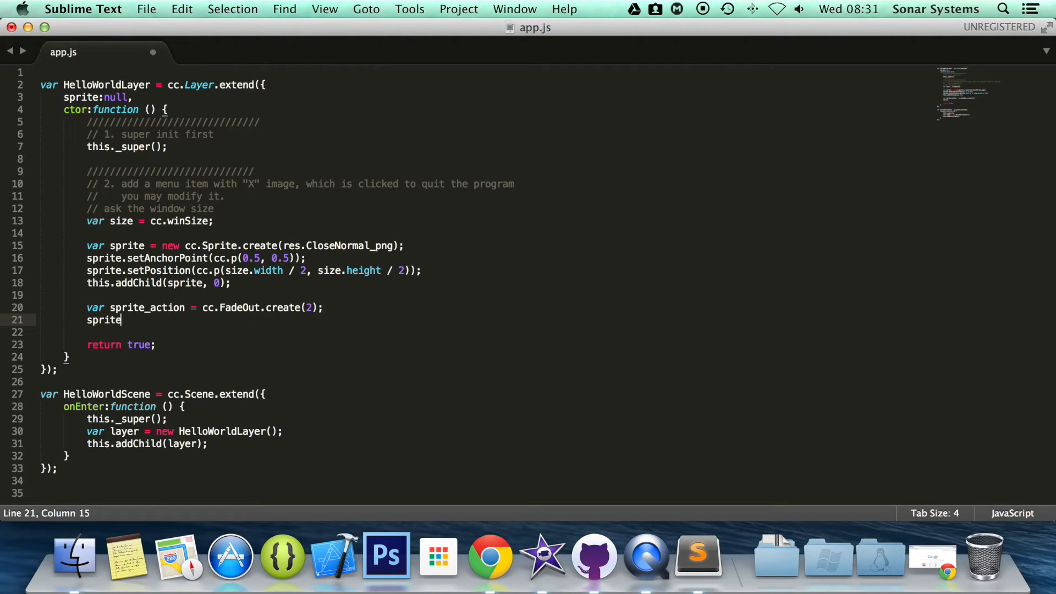
text(.runa)
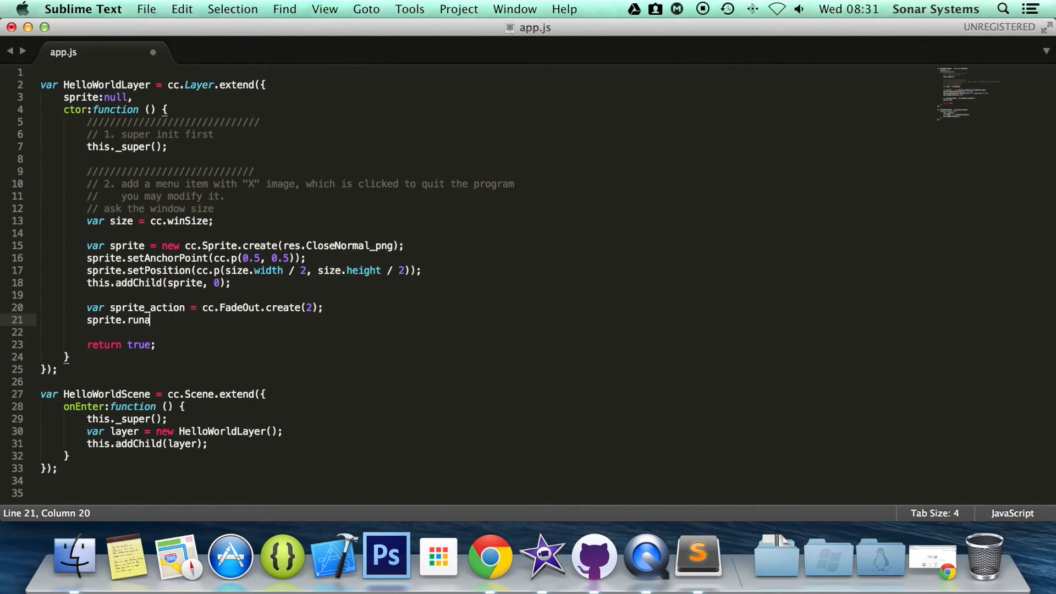
text(ction())
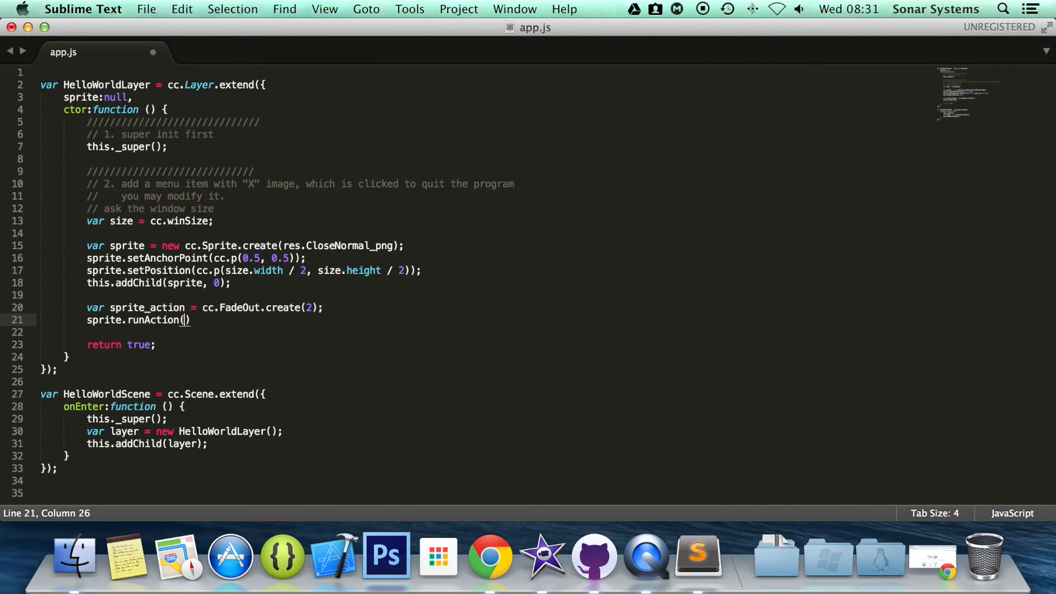
text(;)
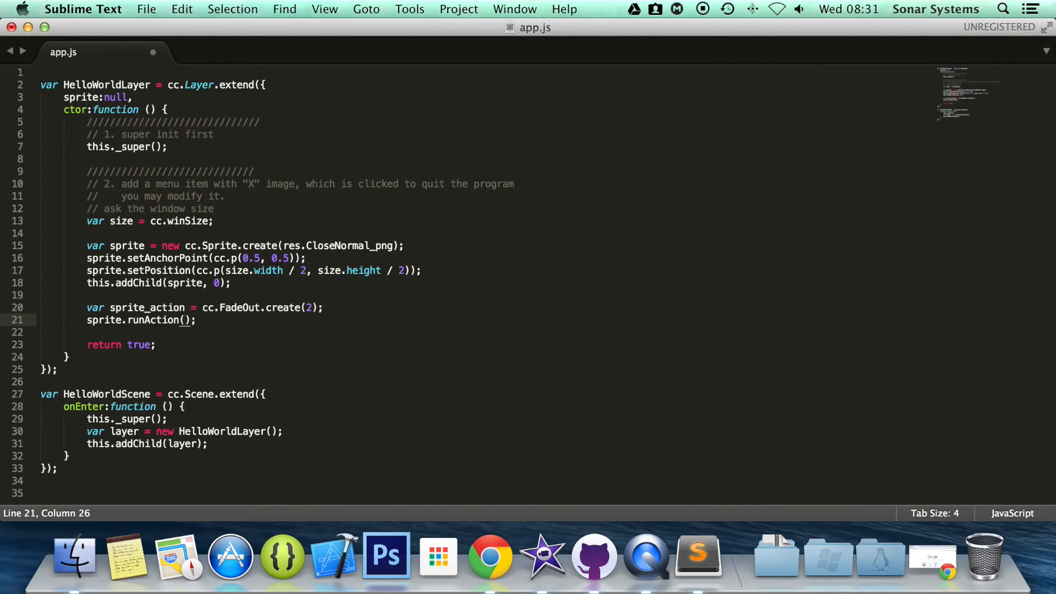
text(s)
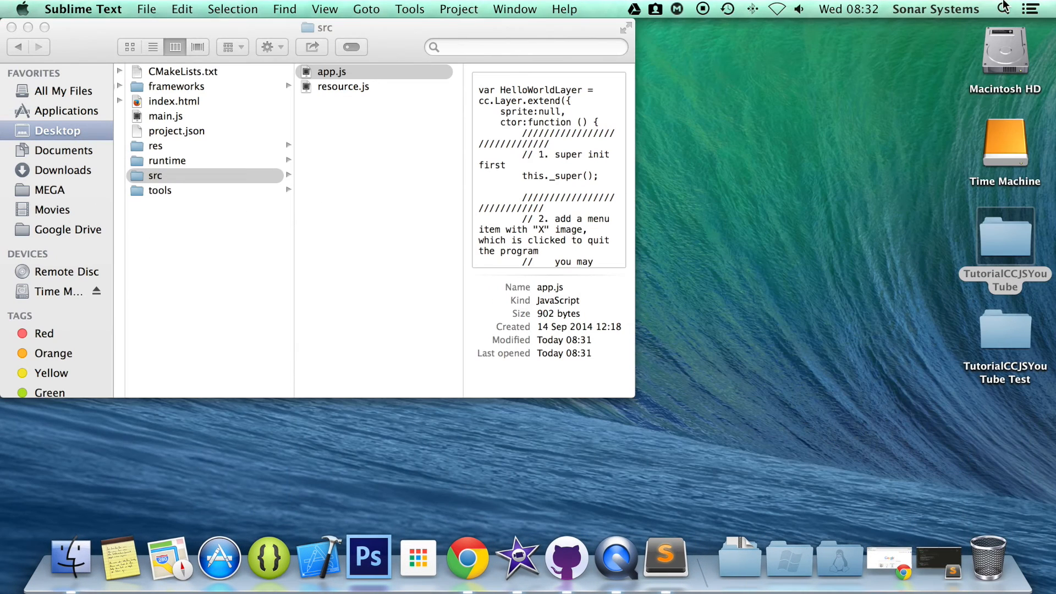
Run 'cocos run -p web' in Terminal and view the game in Chrome at 127.0.0.1:8000.
click(686, 557)
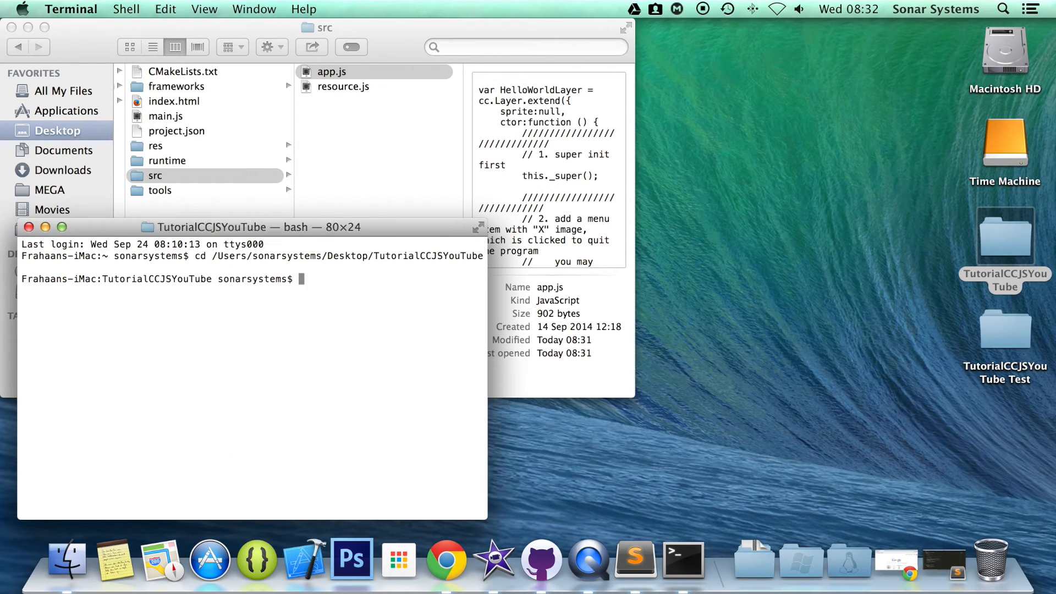
text(cocos run -p web)
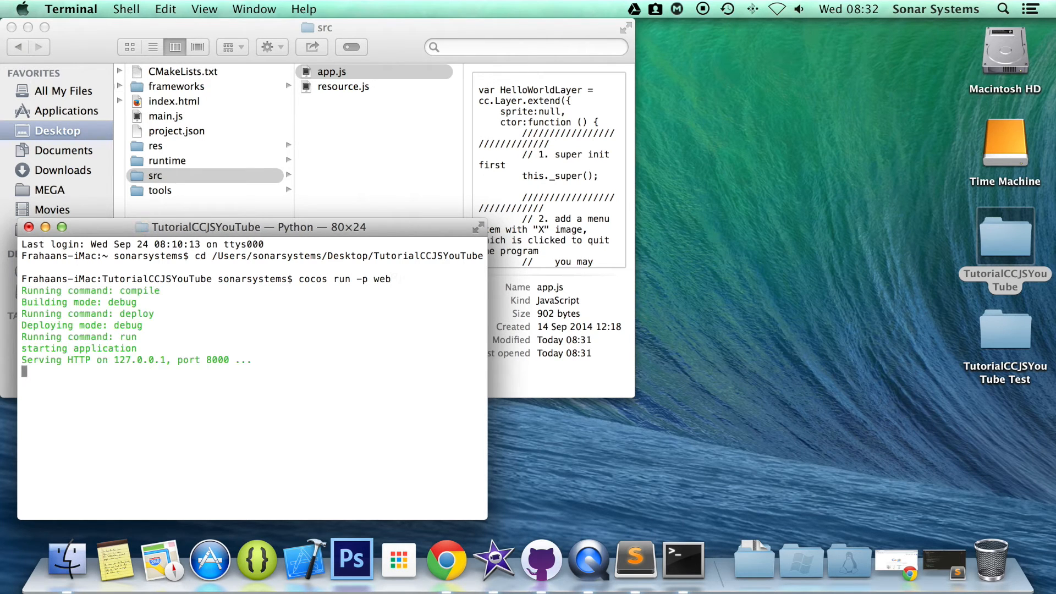
click(445, 558)
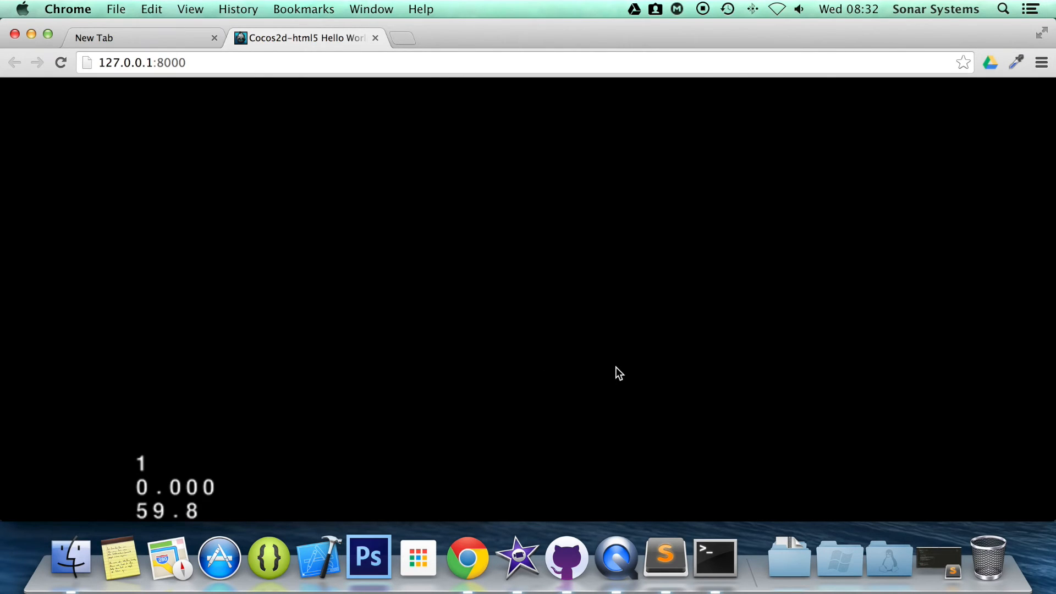
mouse_move(632, 396)
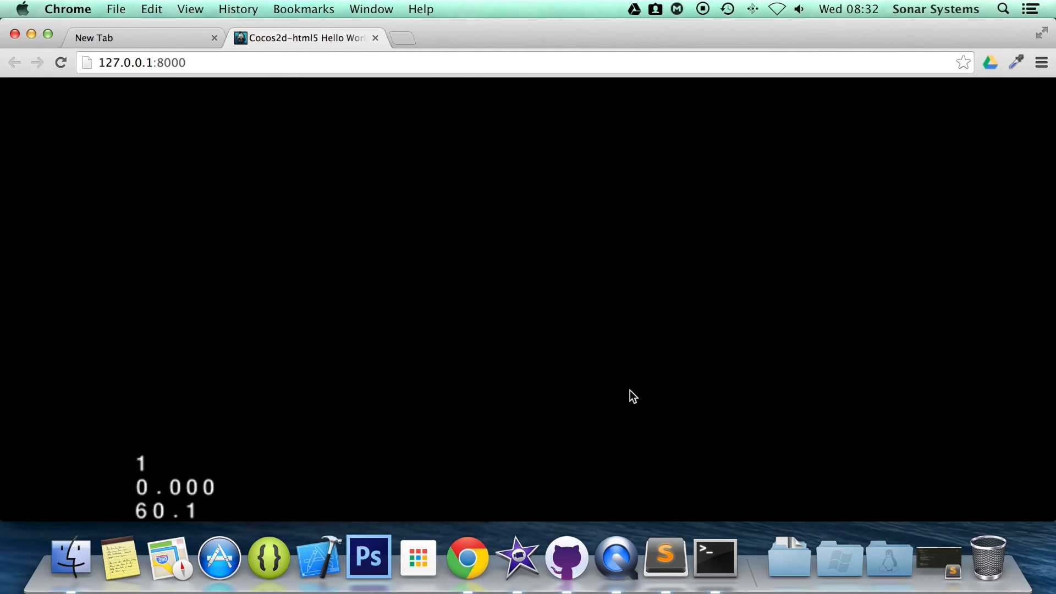